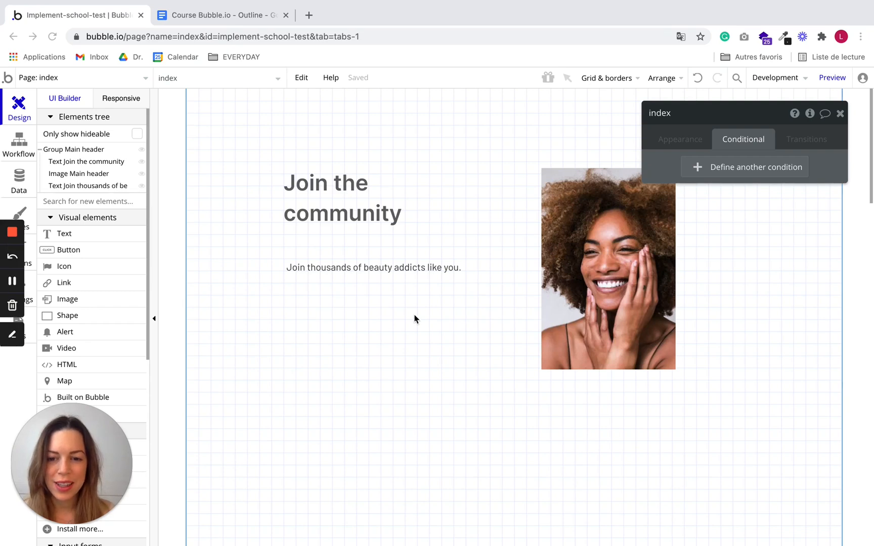
pyautogui.moveTo(292, 319)
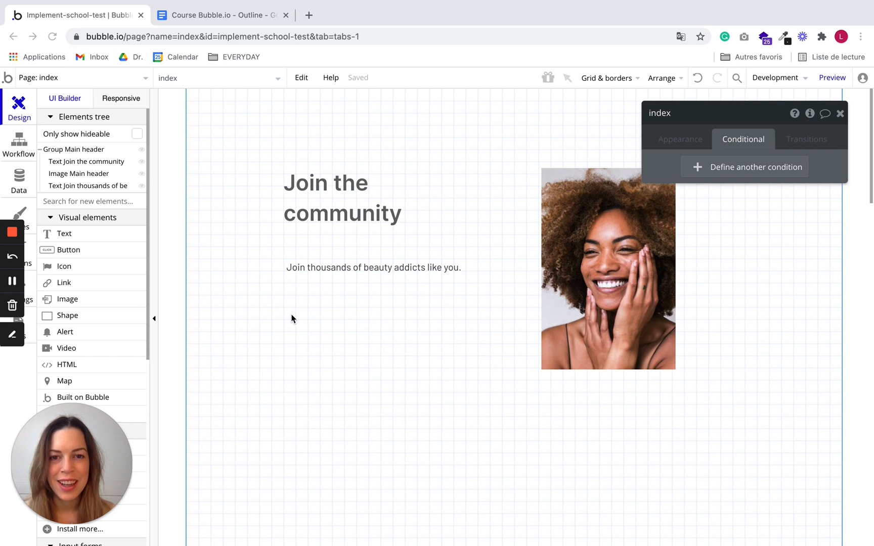
pyautogui.moveTo(296, 201)
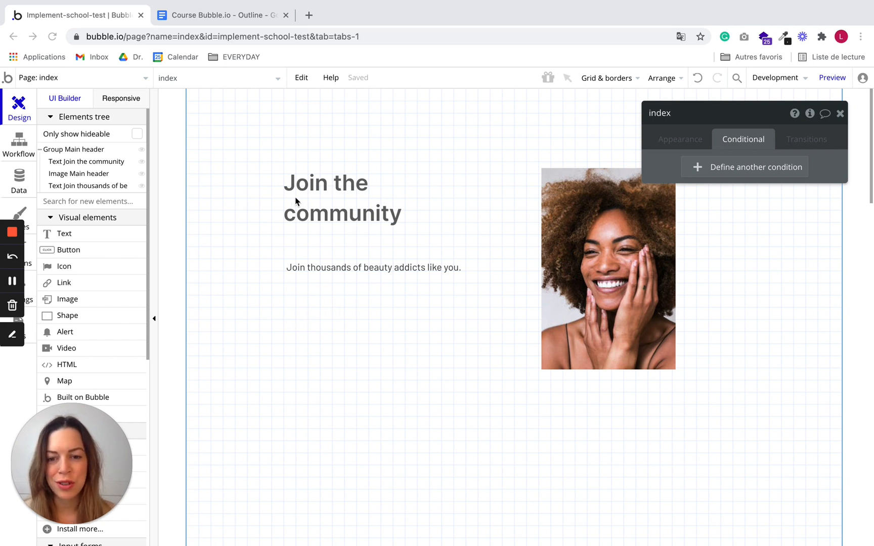
pyautogui.moveTo(264, 298)
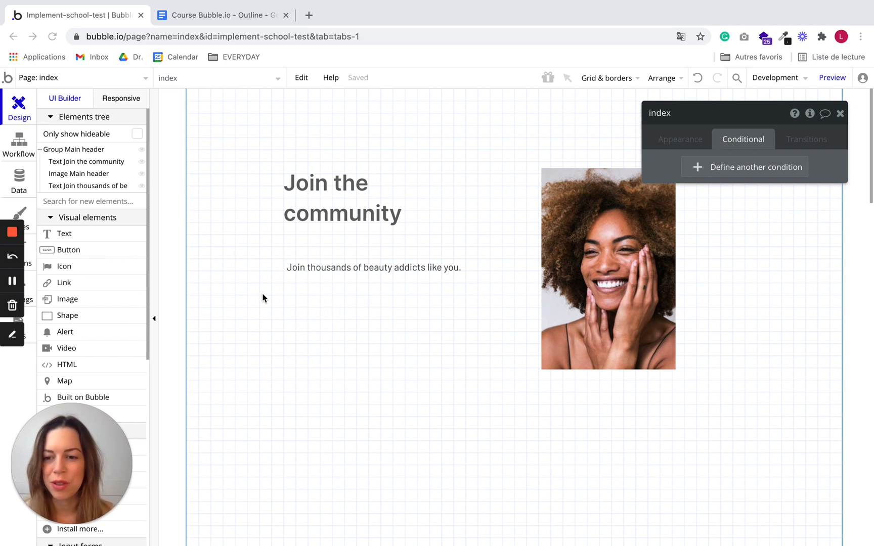
# Step: Place a new Input element in the header below the subheading and begin renaming it
pyautogui.scroll(-3)
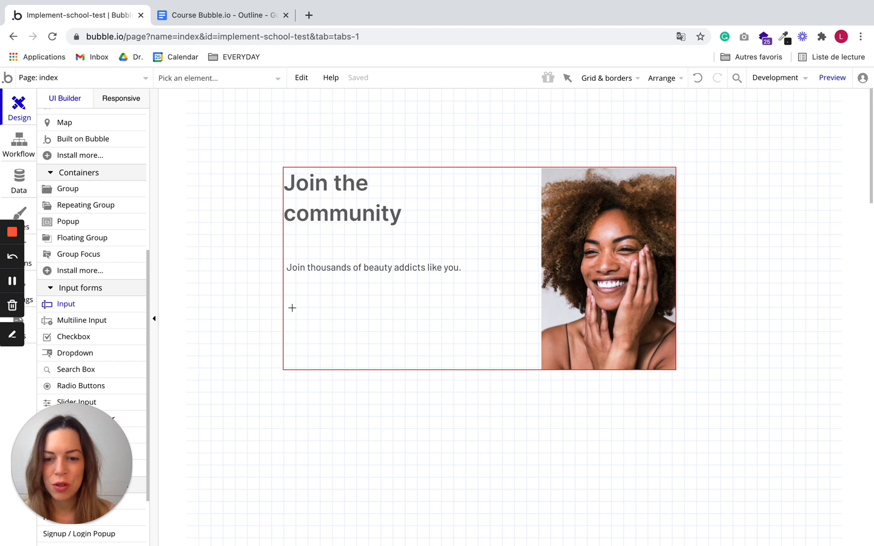
pyautogui.moveTo(292, 308); pyautogui.dragTo(314, 324)
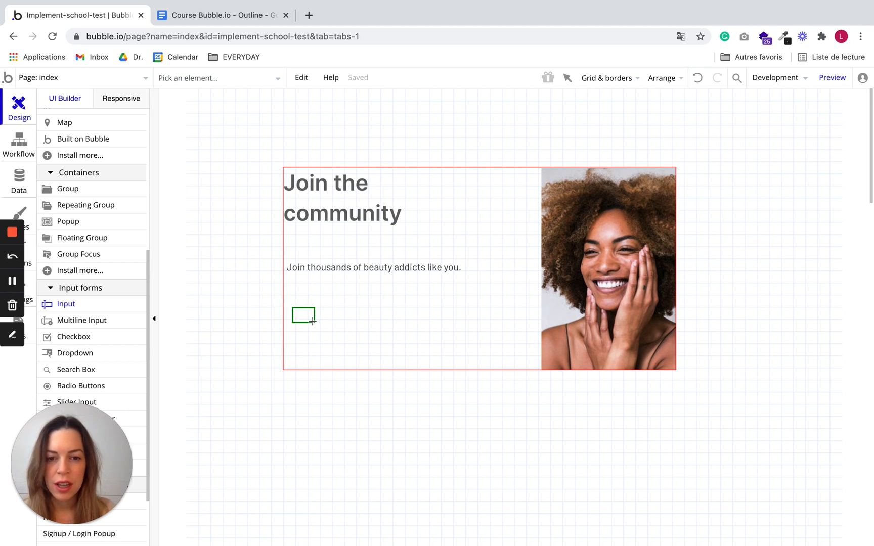
pyautogui.moveTo(304, 315); pyautogui.dragTo(339, 326)
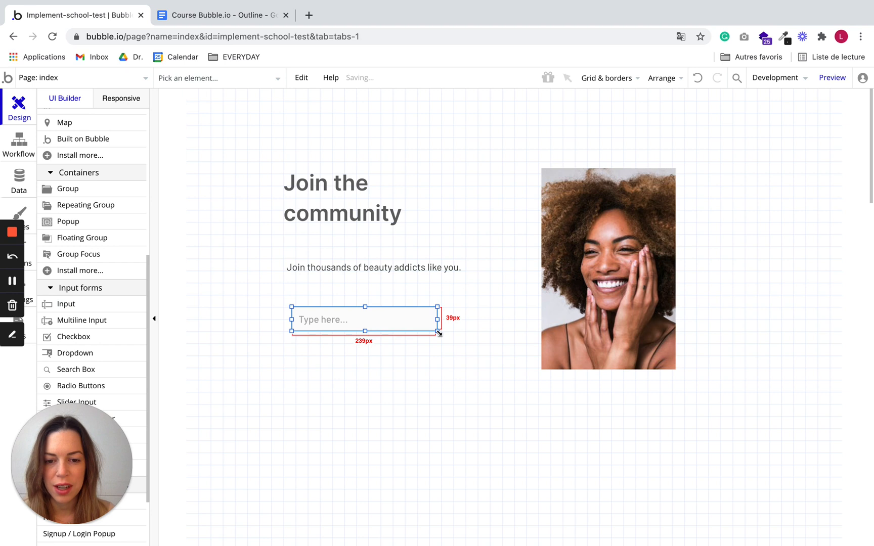
pyautogui.click(362, 320)
pyautogui.write('Input Email')
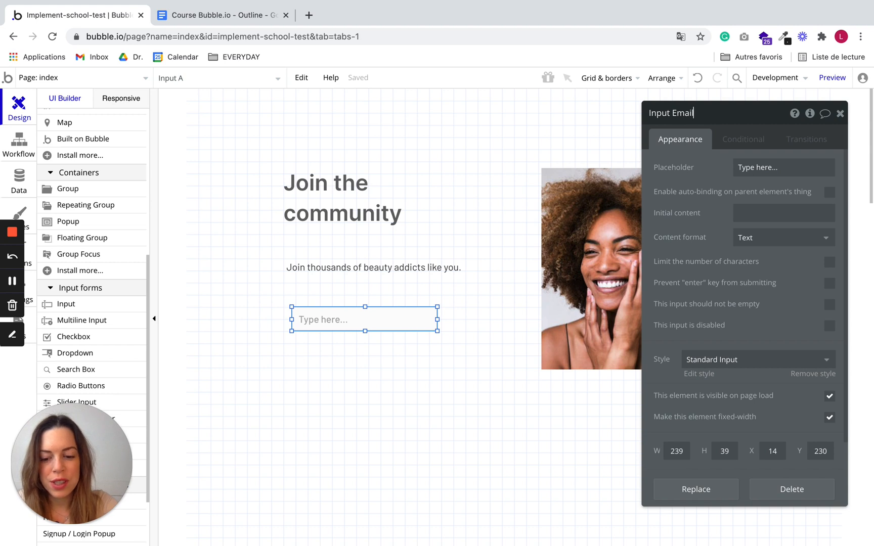
# Step: Finish the name 'Input Email adress' and set its content format to Email
pyautogui.write('adress')
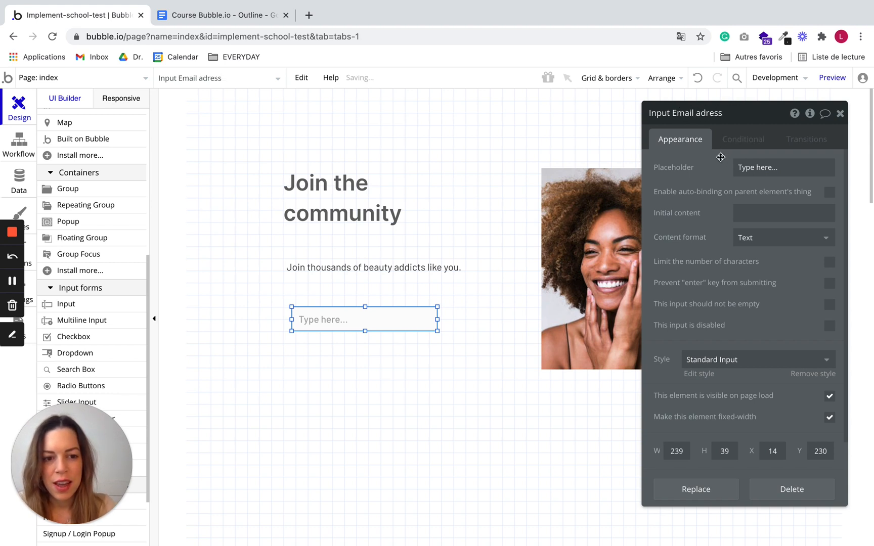
pyautogui.moveTo(700, 239)
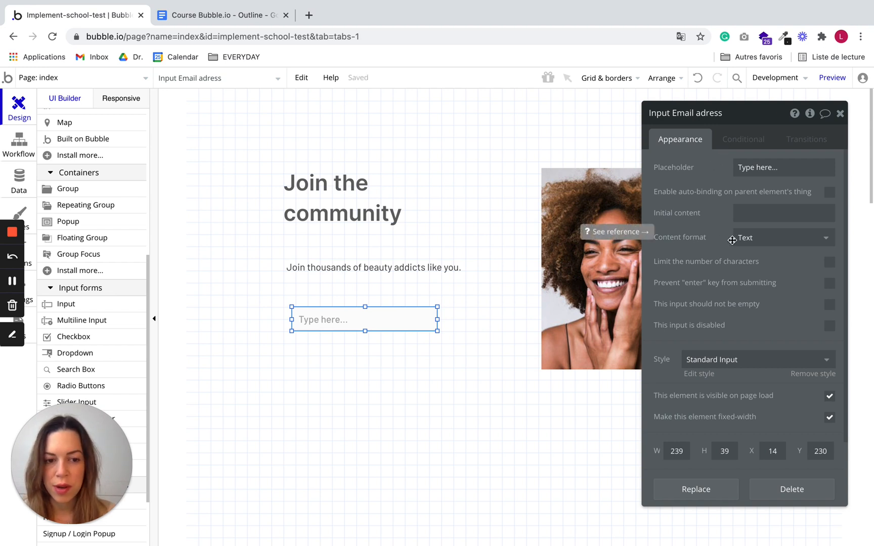
pyautogui.click(780, 238)
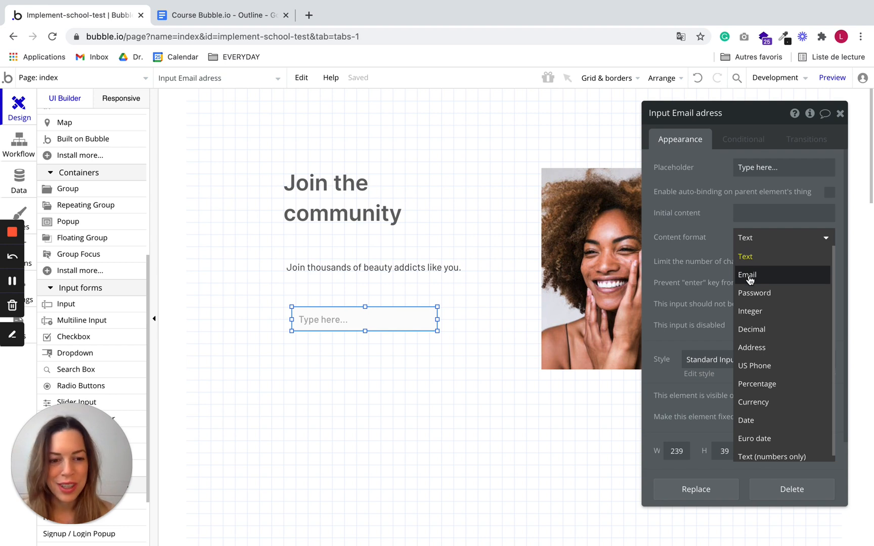
pyautogui.click(747, 275)
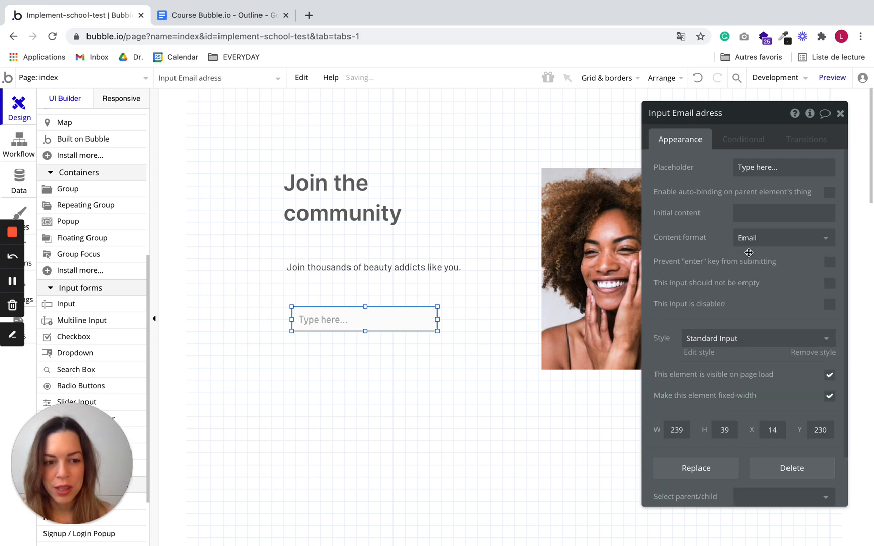
pyautogui.click(783, 238)
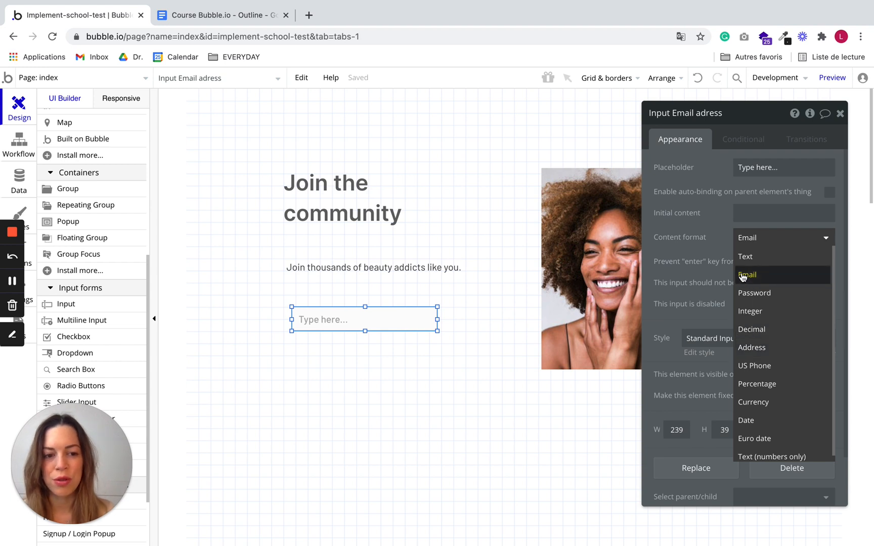
pyautogui.click(748, 275)
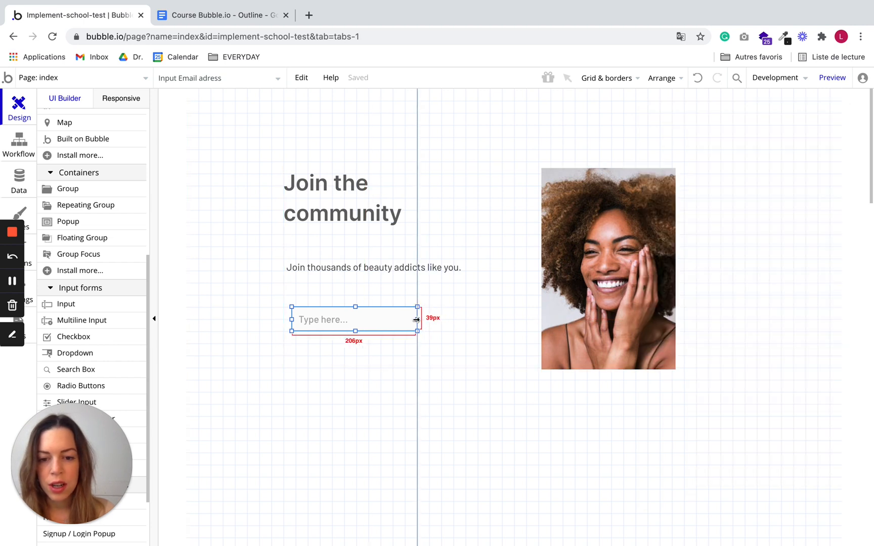
# Step: Narrow the email input to 206 px wide
pyautogui.click(354, 320)
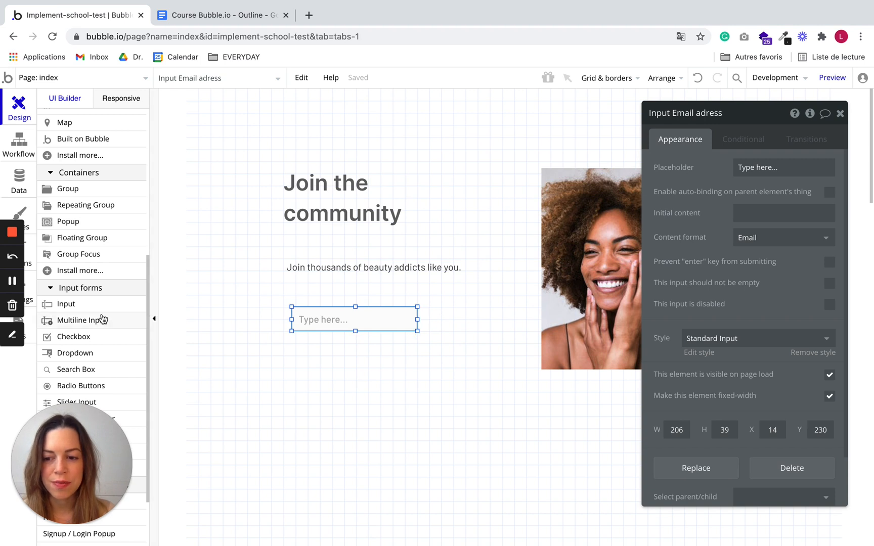
pyautogui.scroll(-3)
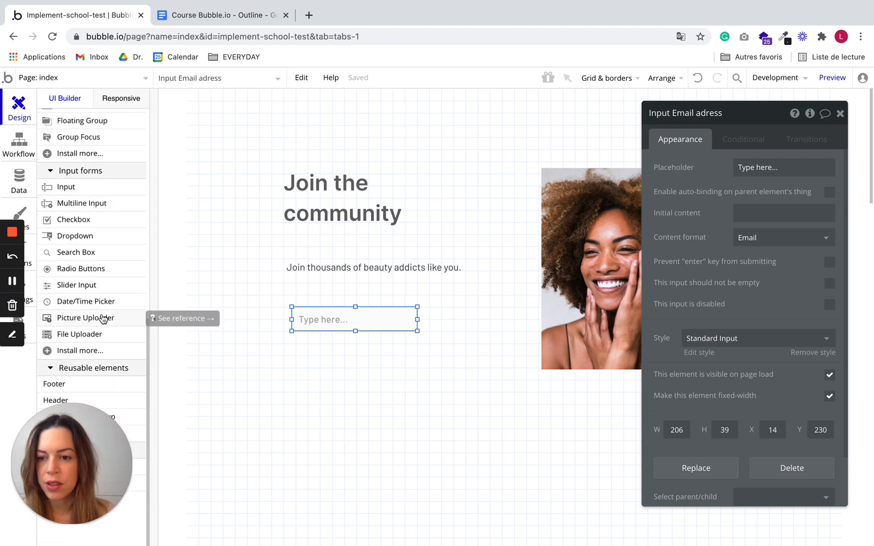
pyautogui.moveTo(94, 287)
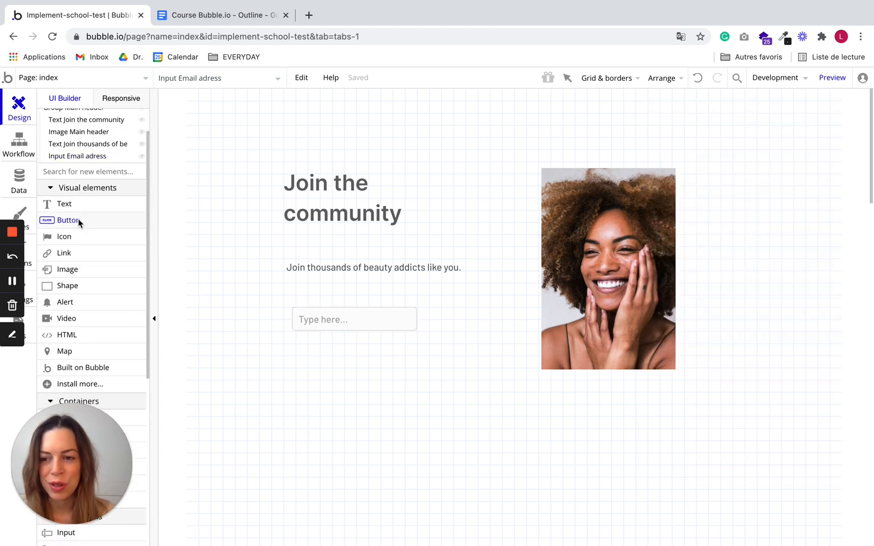
# Step: Place a Button right of the email input and label it 'JOIN NOW'
pyautogui.click(68, 219)
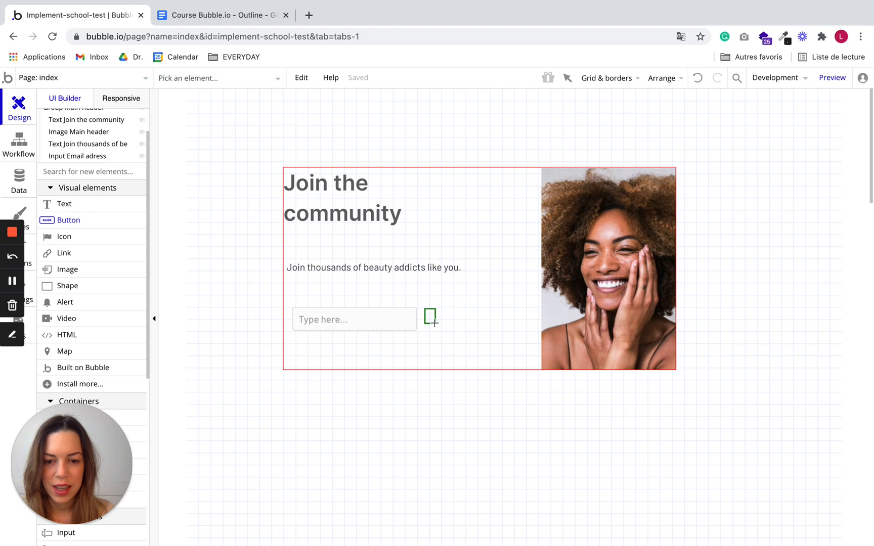
pyautogui.click(429, 318)
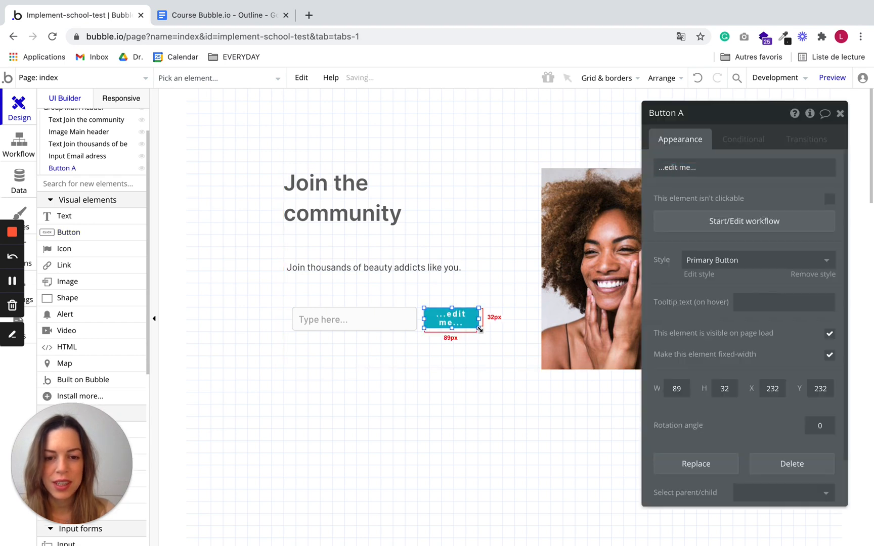
pyautogui.click(743, 167)
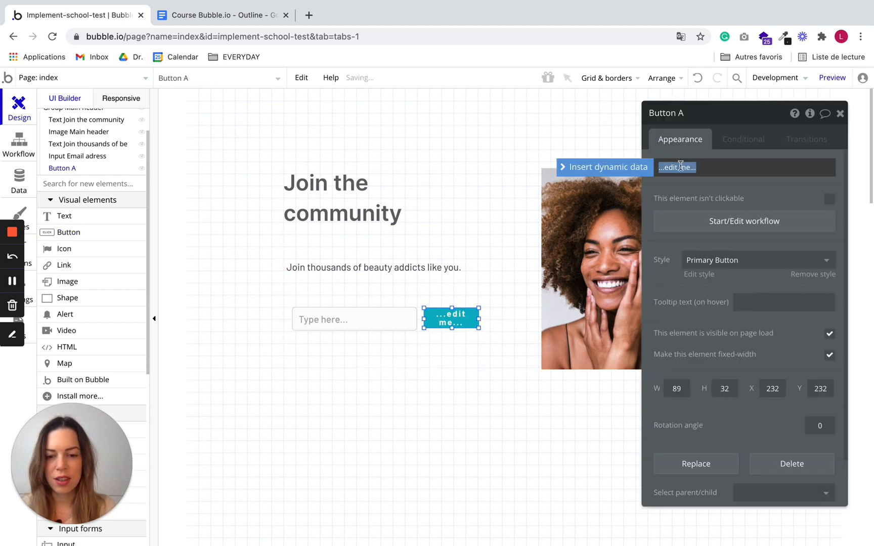
pyautogui.write('JOIN NOW')
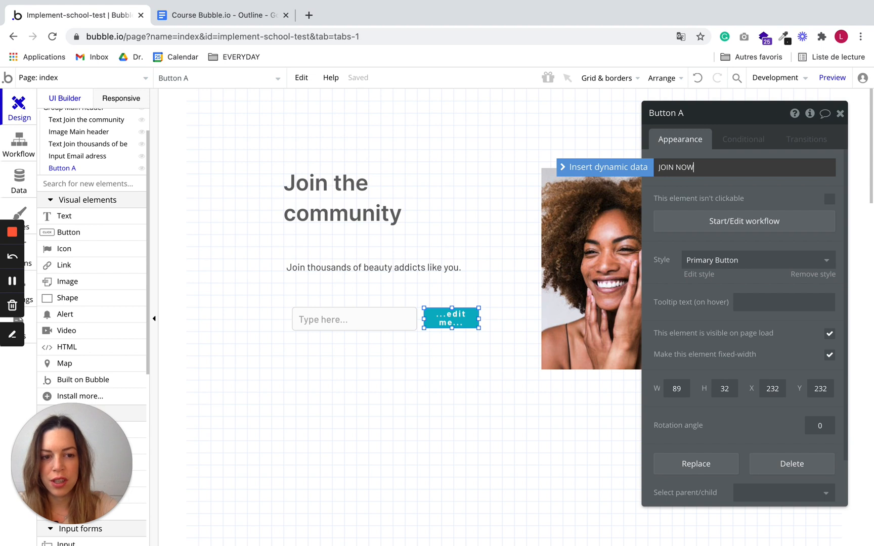
pyautogui.write('JOIN NOW')
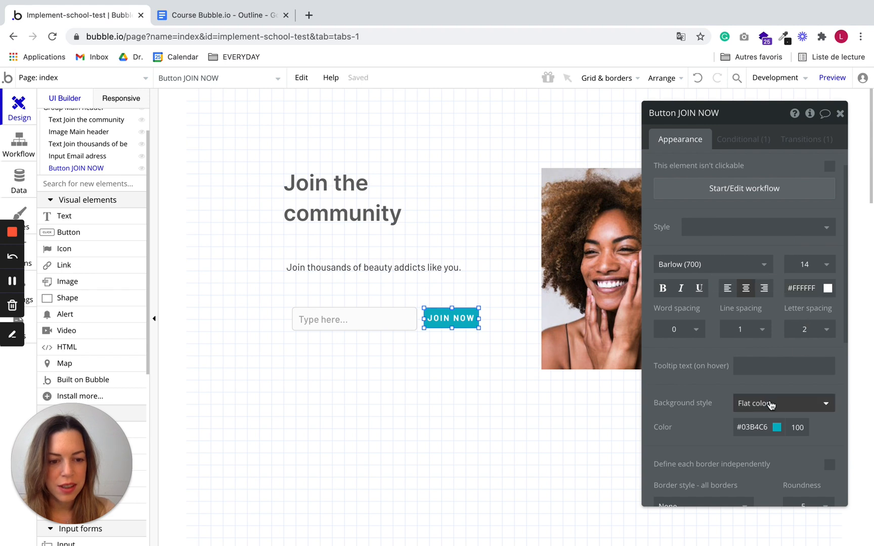
# Step: Give the JOIN NOW button a black background colour
pyautogui.click(777, 427)
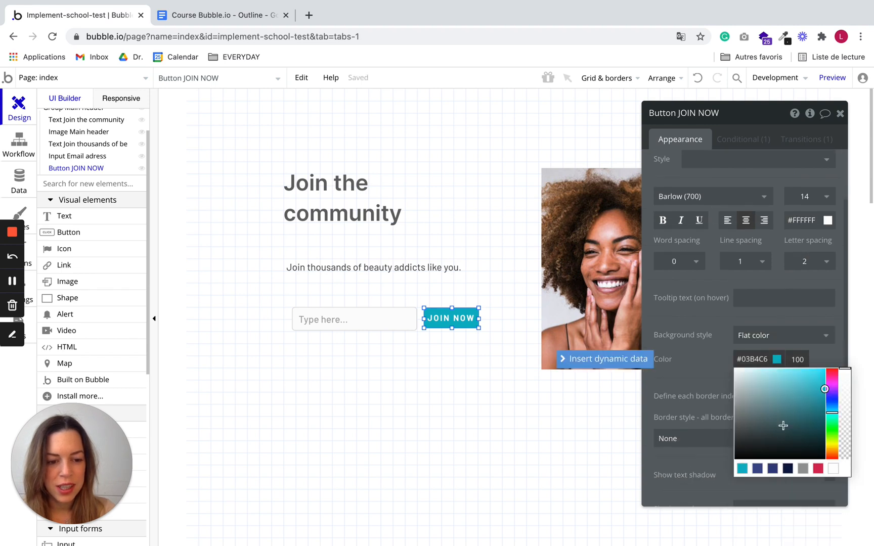
pyautogui.click(825, 461)
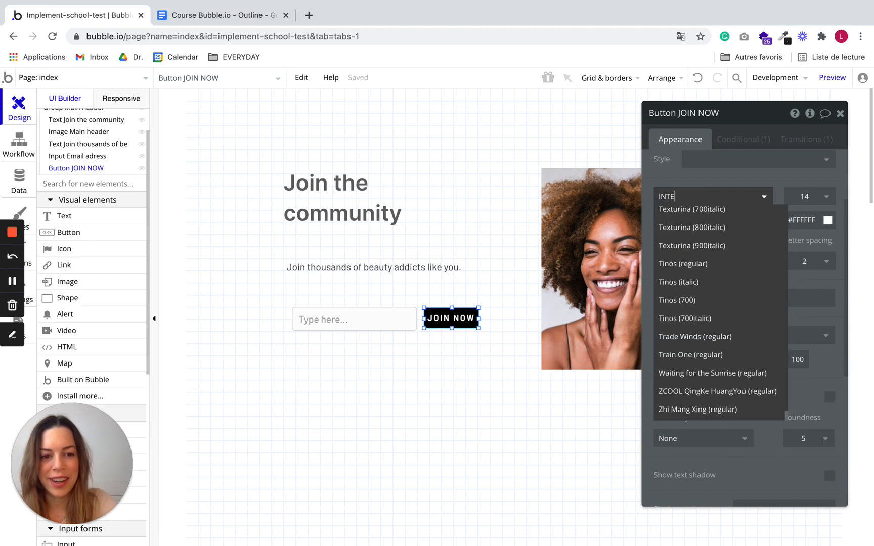
pyautogui.write('R')
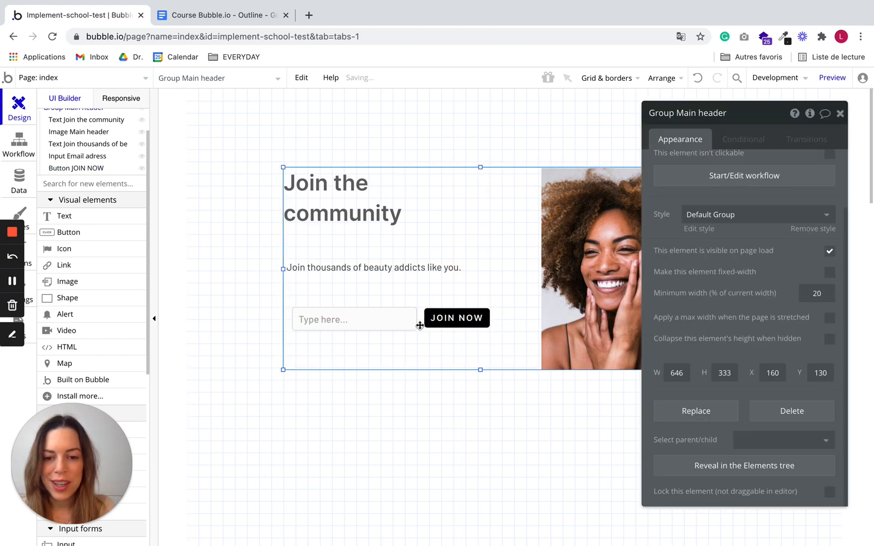
# Step: Adjust the button's corner roundness and resize it to 108×39 px, level with the input
pyautogui.click(354, 320)
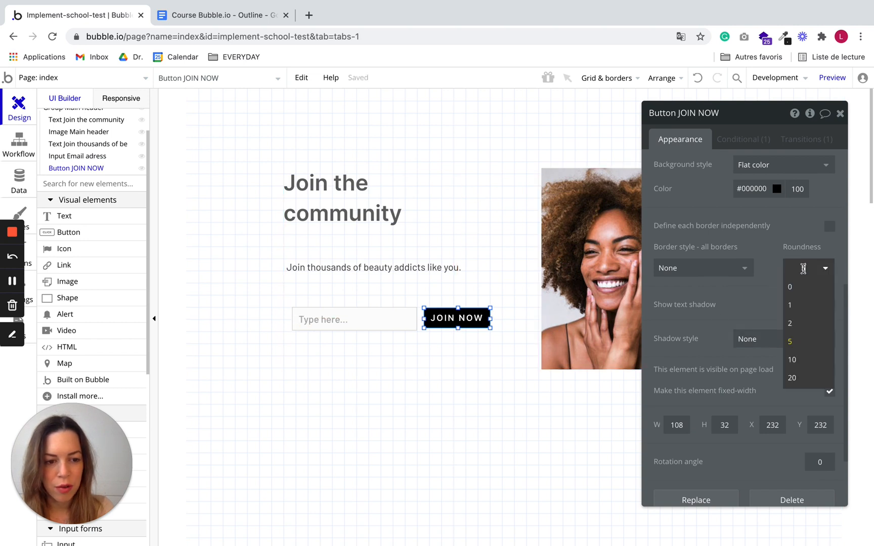
pyautogui.click(477, 353)
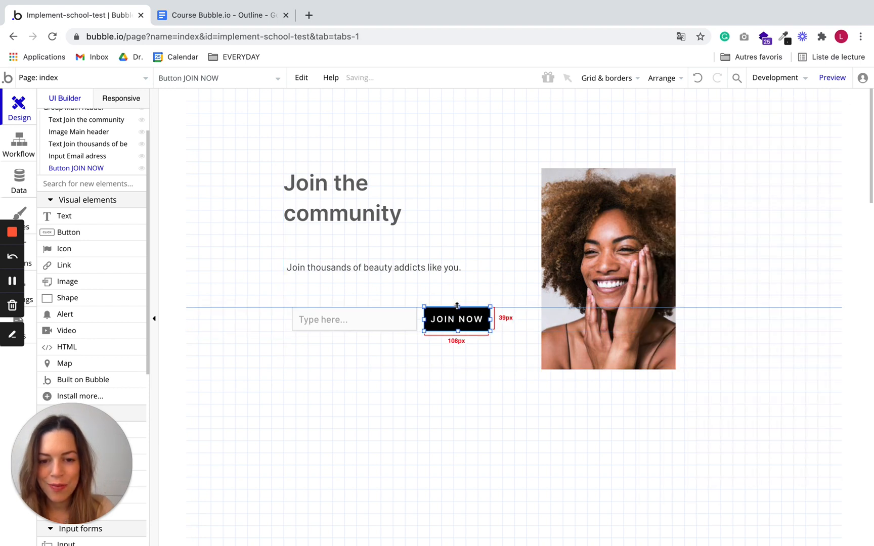
pyautogui.click(457, 320)
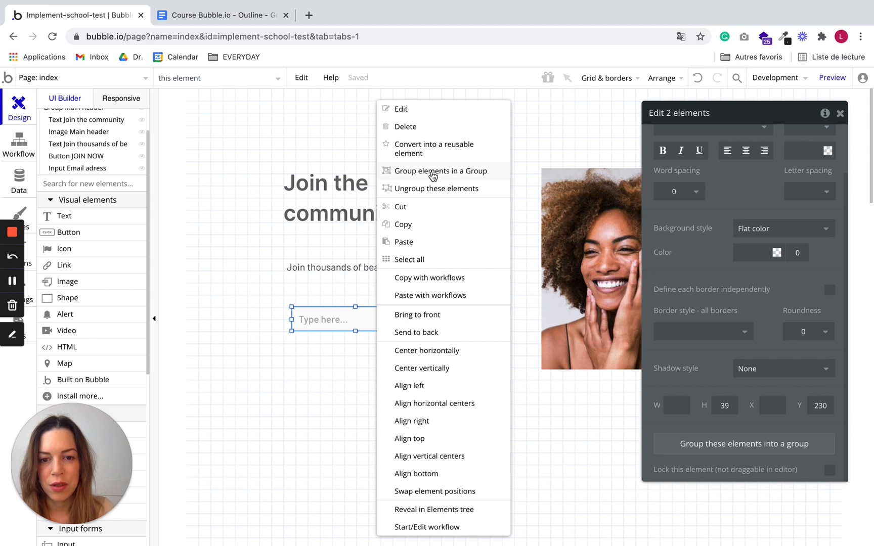
# Step: Group the email input and JOIN NOW button into Group B and begin renaming it
pyautogui.click(443, 171)
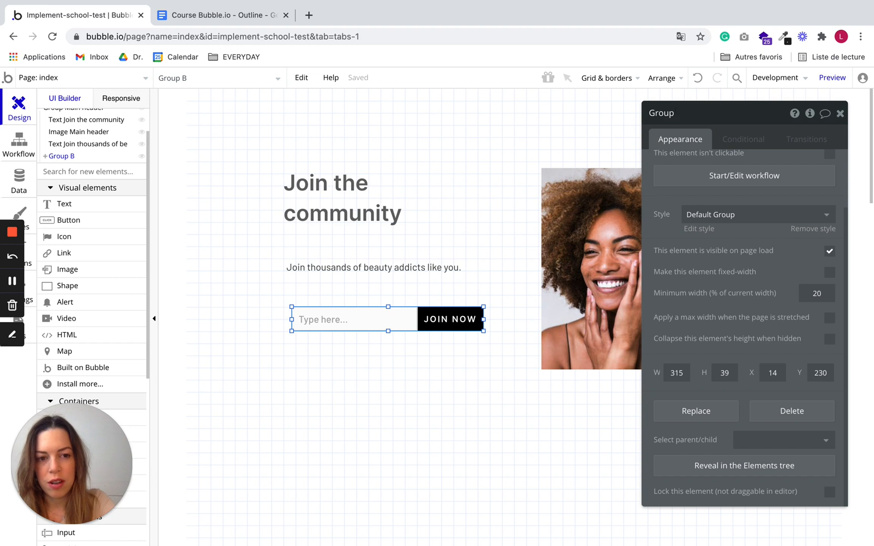
pyautogui.click(666, 113)
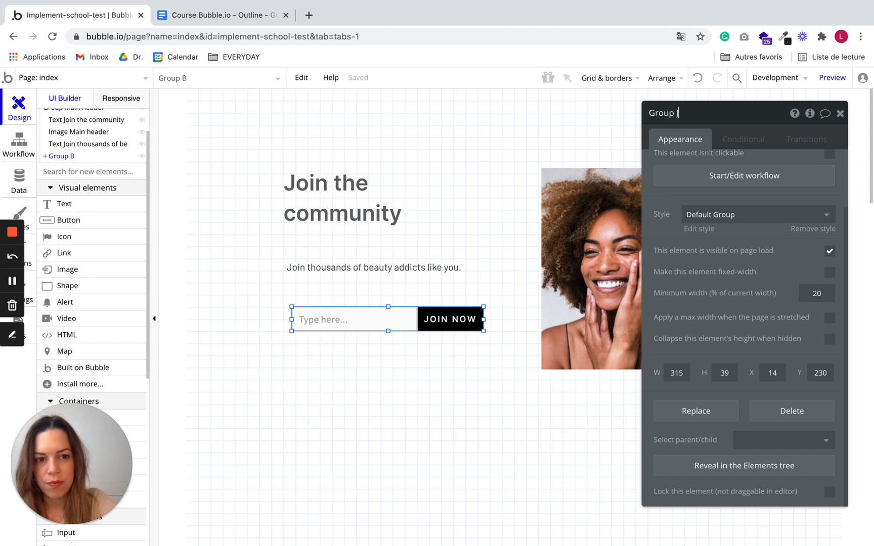